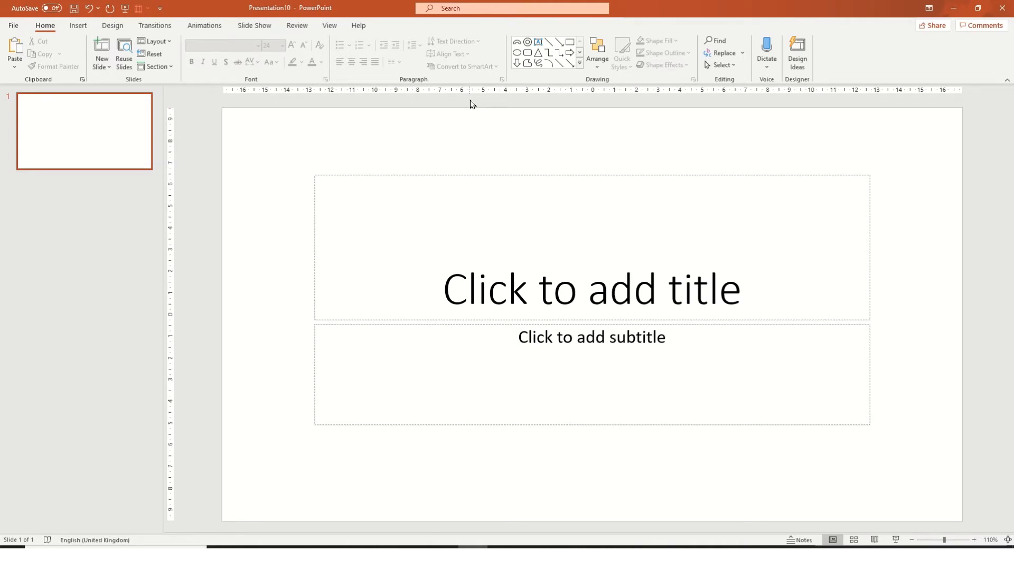
mouse_move(519, 140)
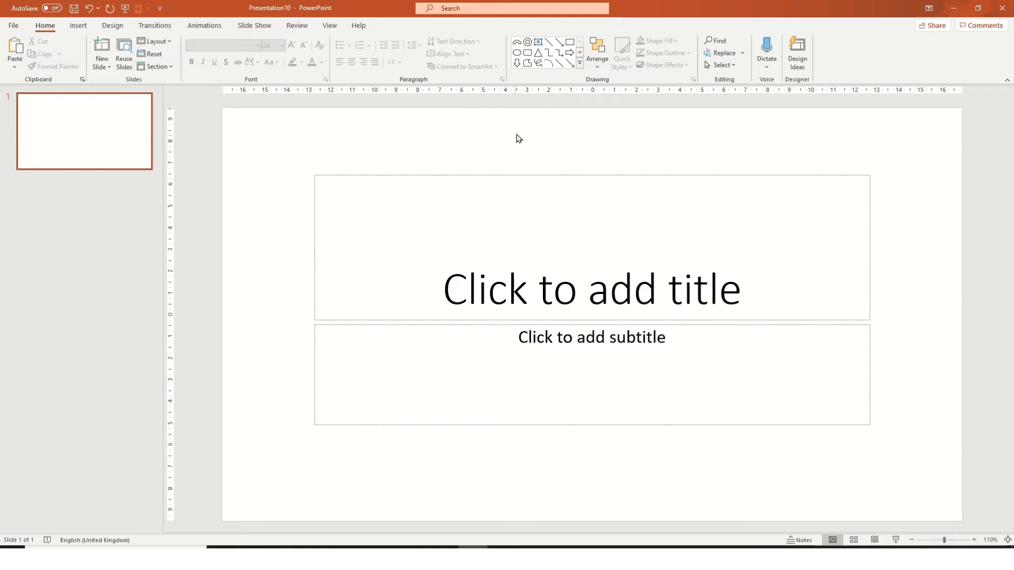
mouse_move(526, 135)
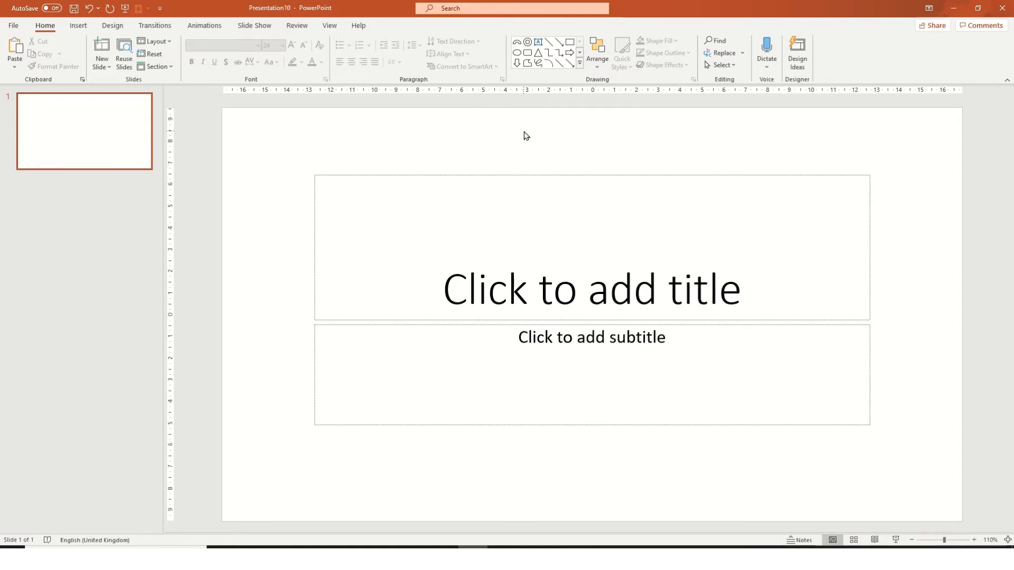
mouse_move(522, 140)
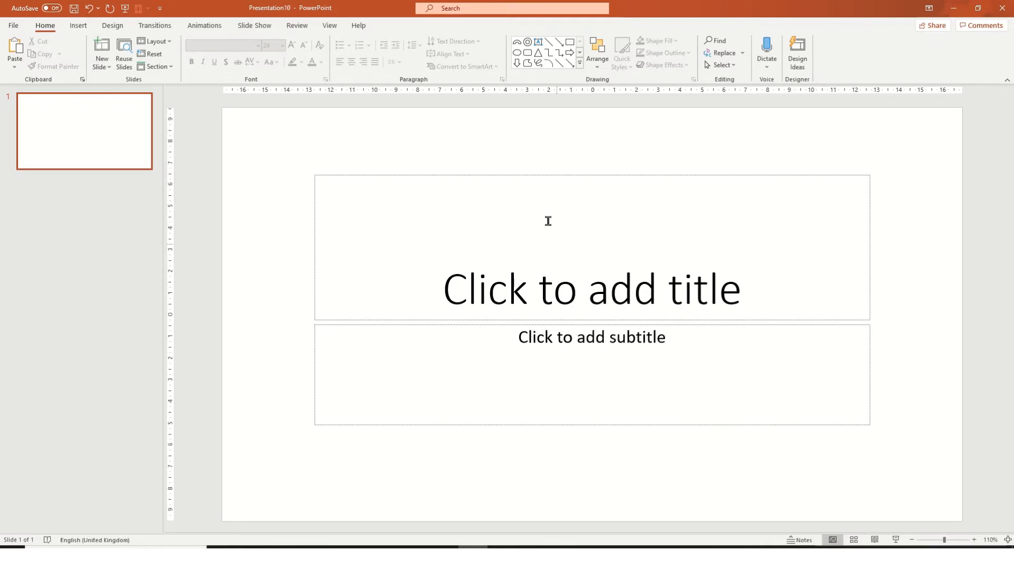
- Switch the slide to the Blank layout, removing the title and subtitle placeholders
left_click(154, 42)
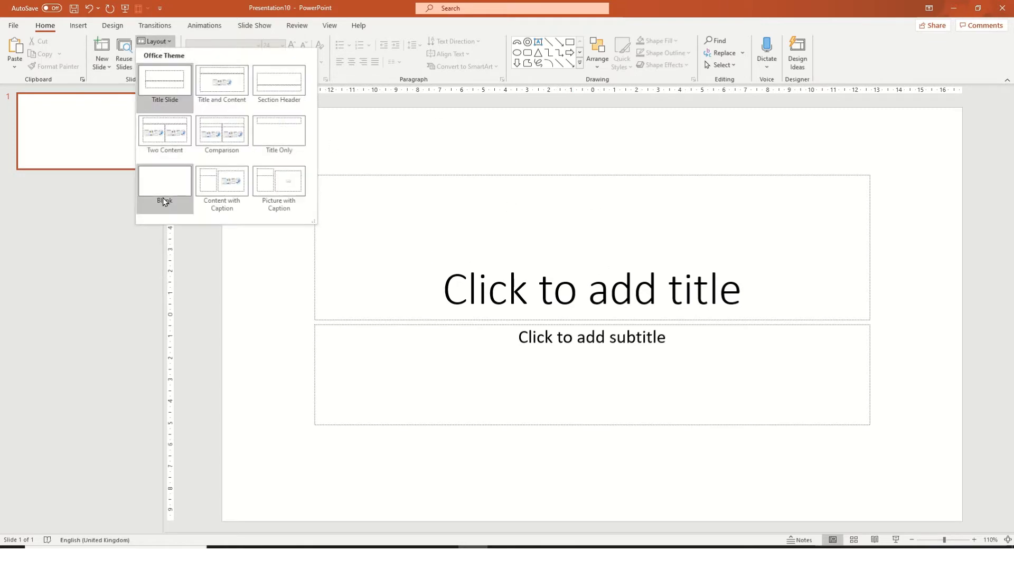
left_click(165, 182)
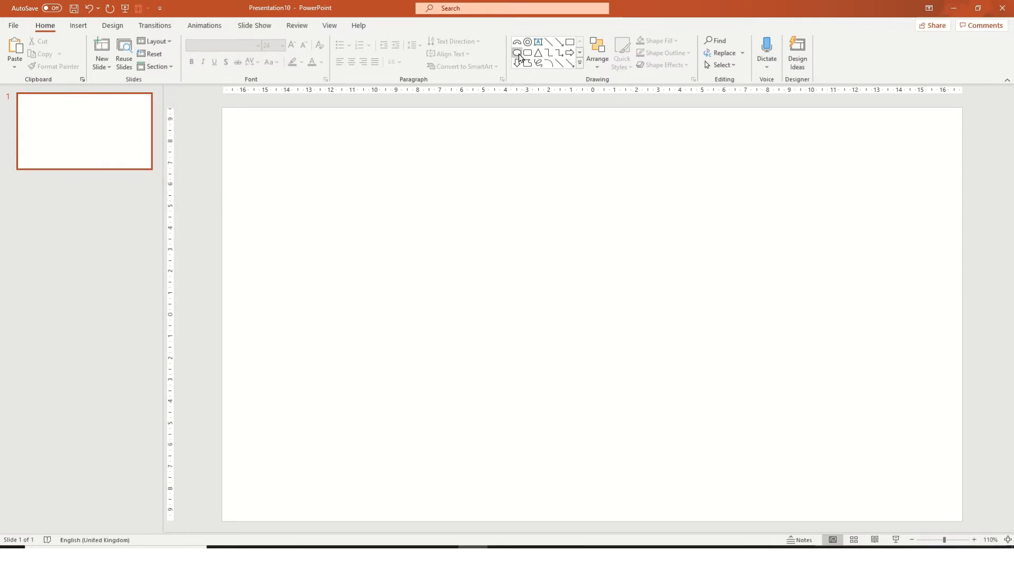
- Draw a circle with the Oval tool near the centre of the blank slide
left_click(515, 53)
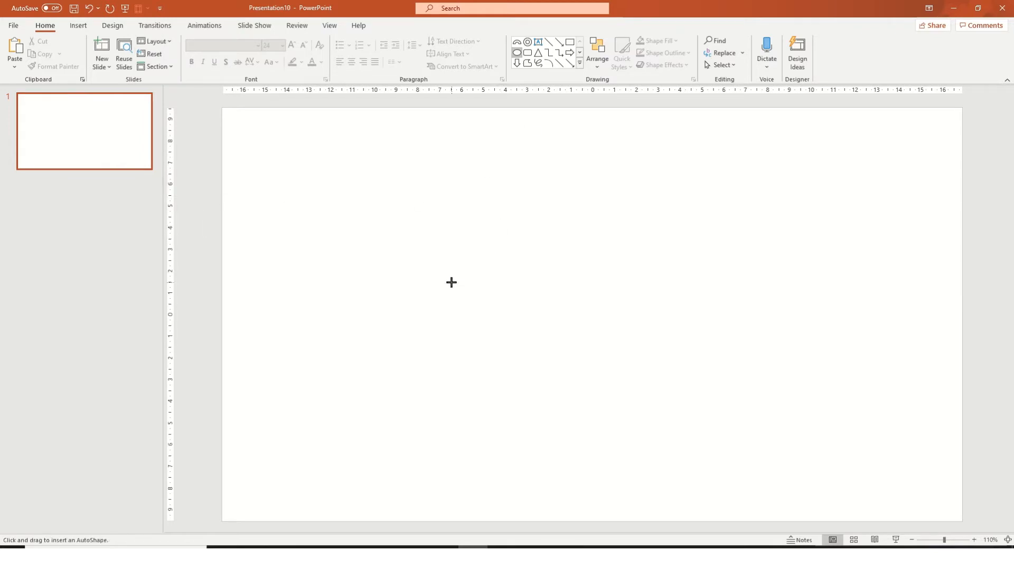
left_click_drag(451, 283, 509, 341)
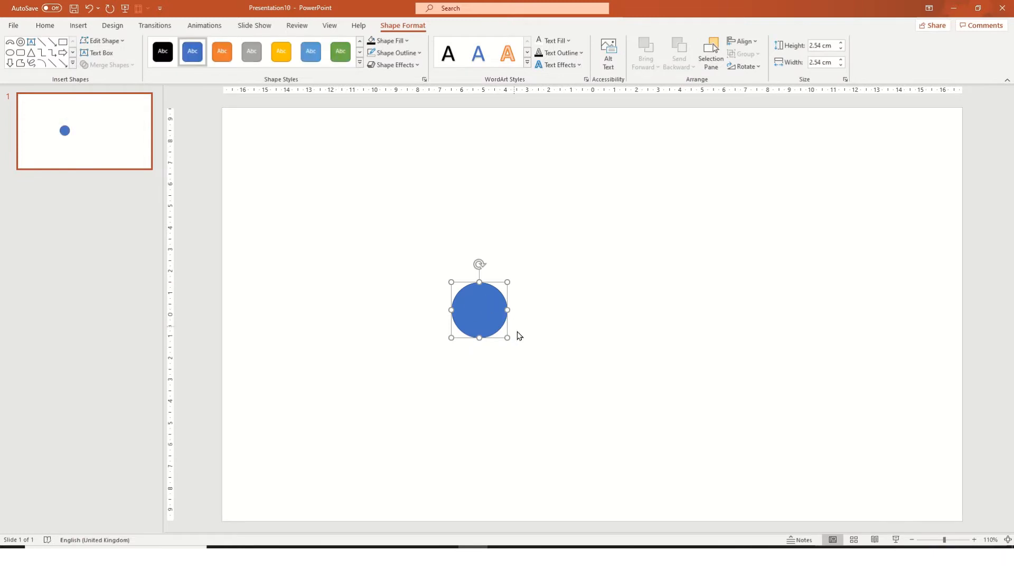
mouse_move(550, 401)
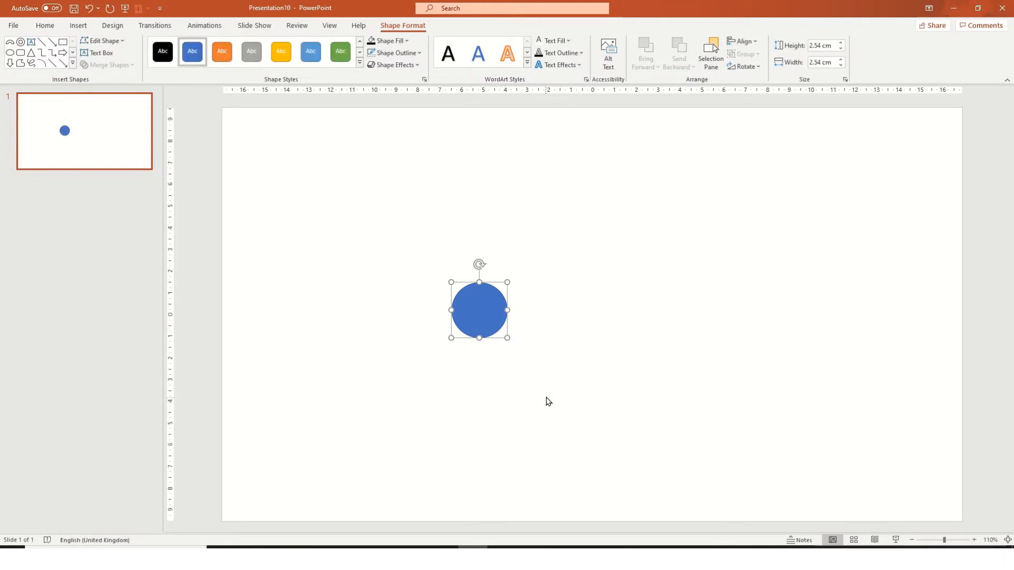
mouse_move(511, 338)
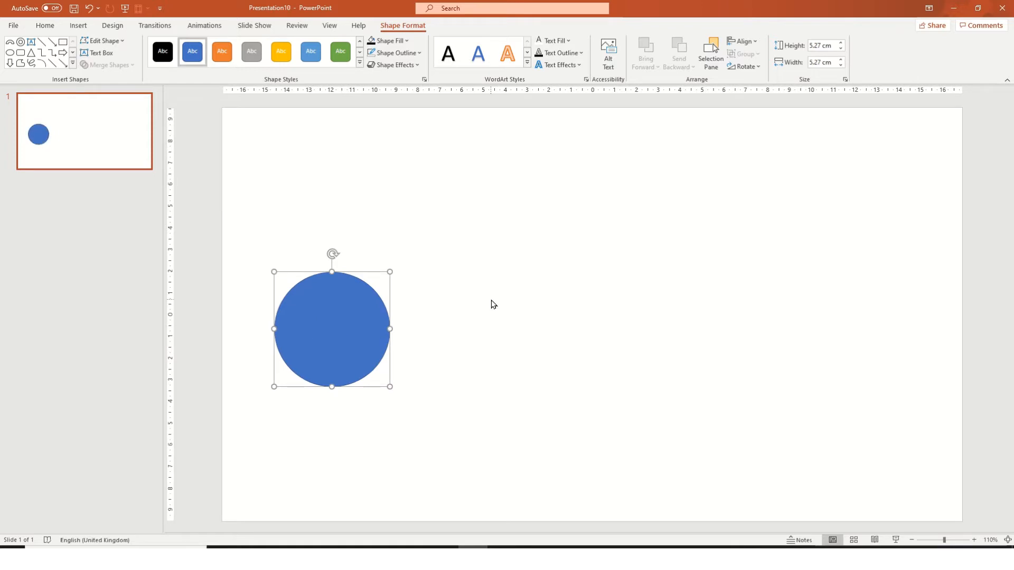
mouse_move(217, 96)
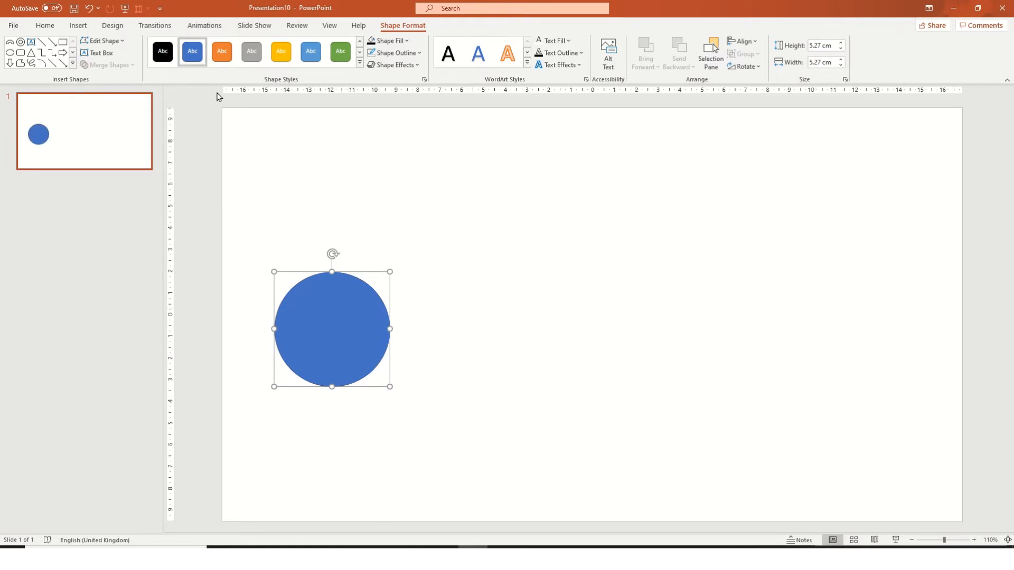
- Apply a Lines motion animation to the circle with the Up direction
left_click(205, 25)
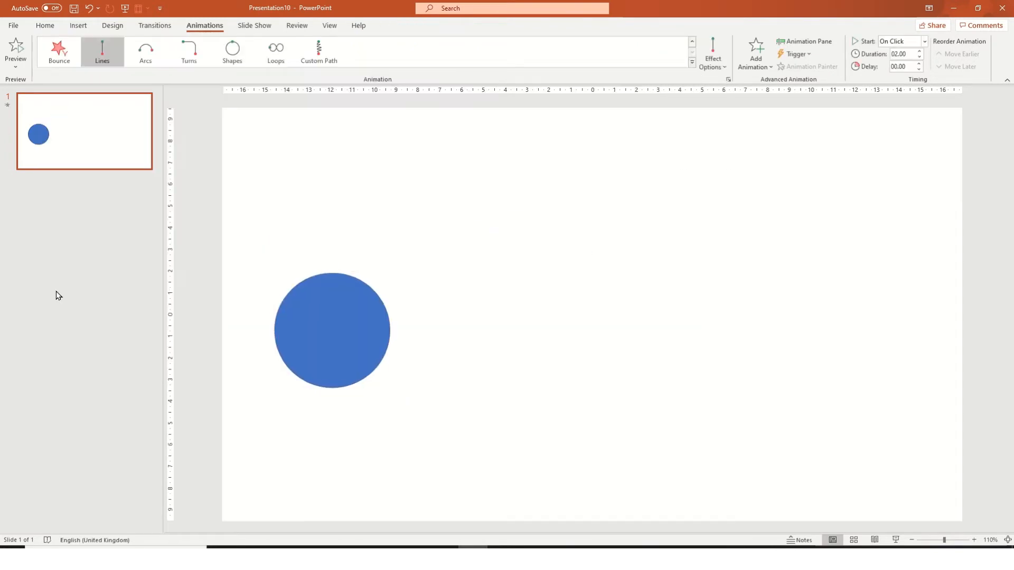
left_click(712, 50)
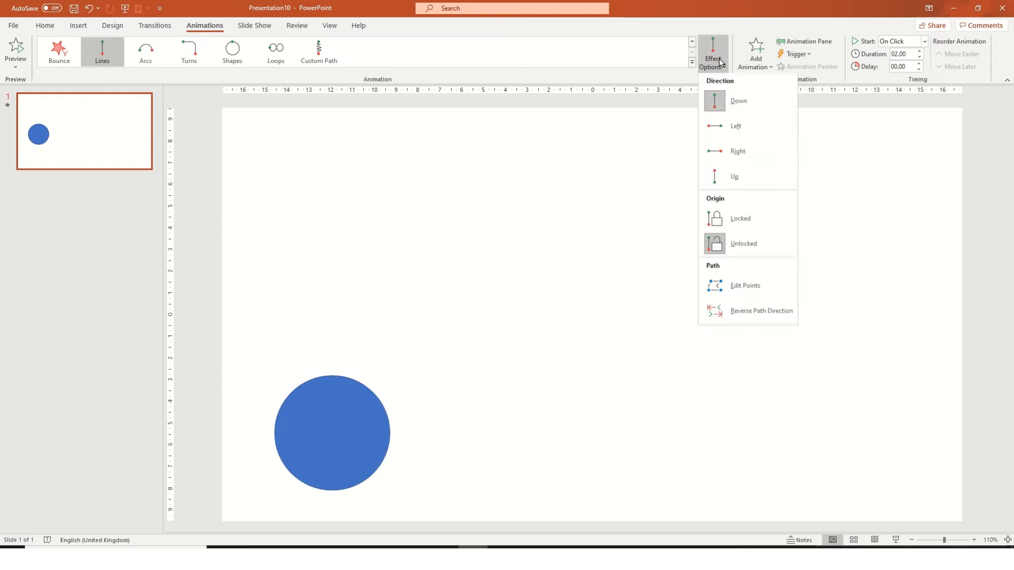
left_click(739, 178)
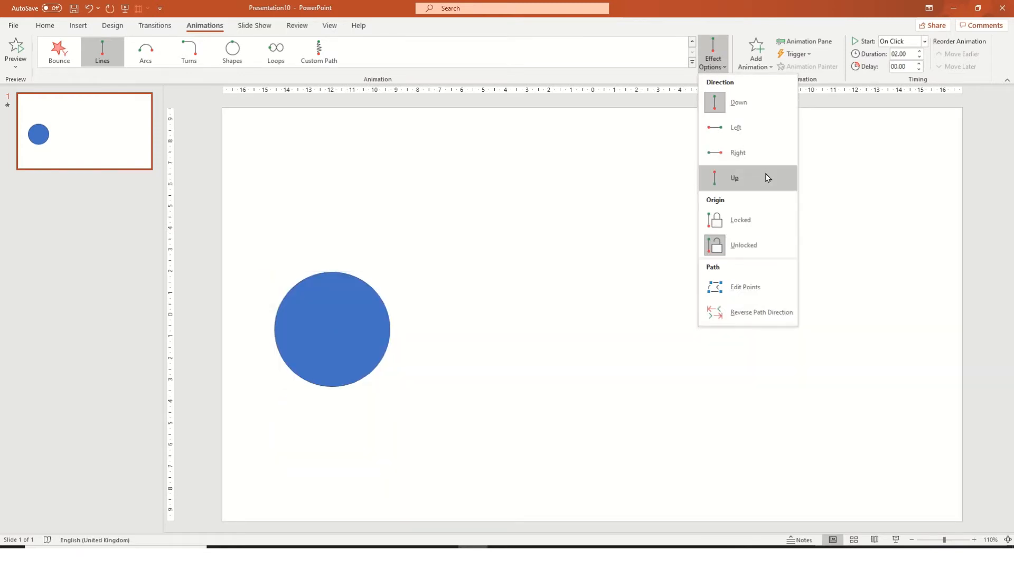
left_click(735, 177)
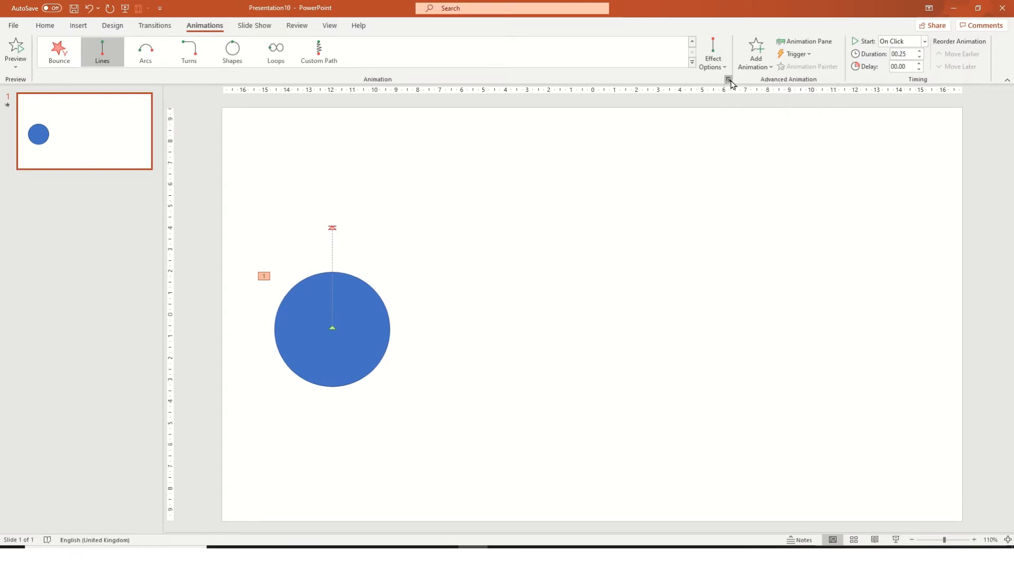
- Set the motion's Smooth start to 0 sec and enable Auto-reverse, then reselect the circle
left_click(728, 78)
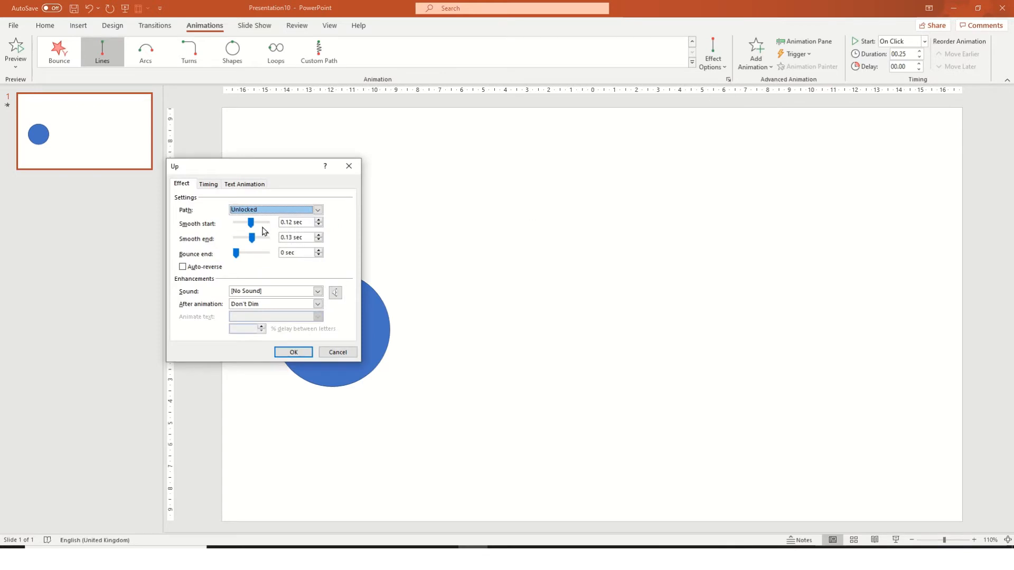
left_click_drag(252, 223, 234, 223)
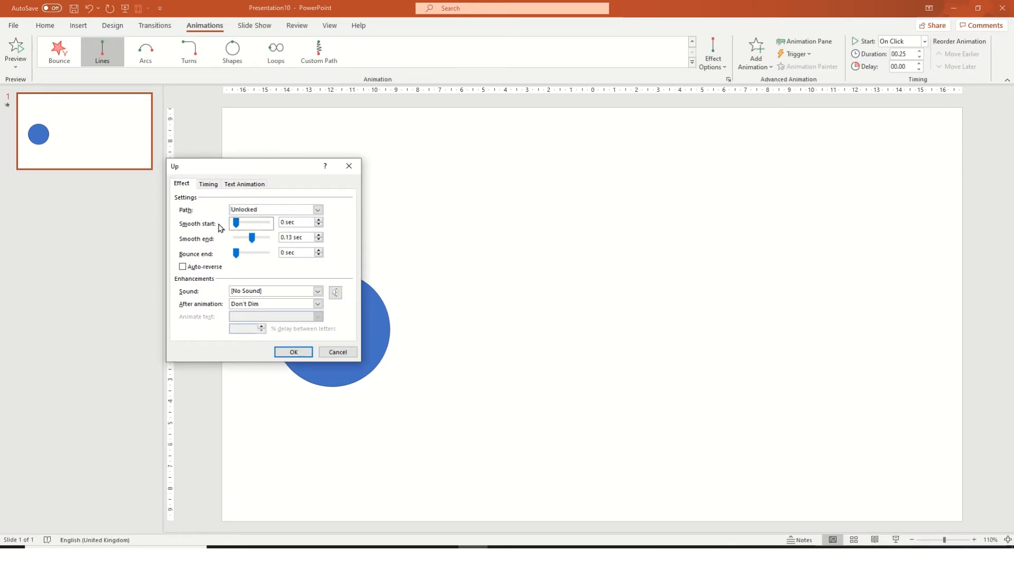
left_click(182, 266)
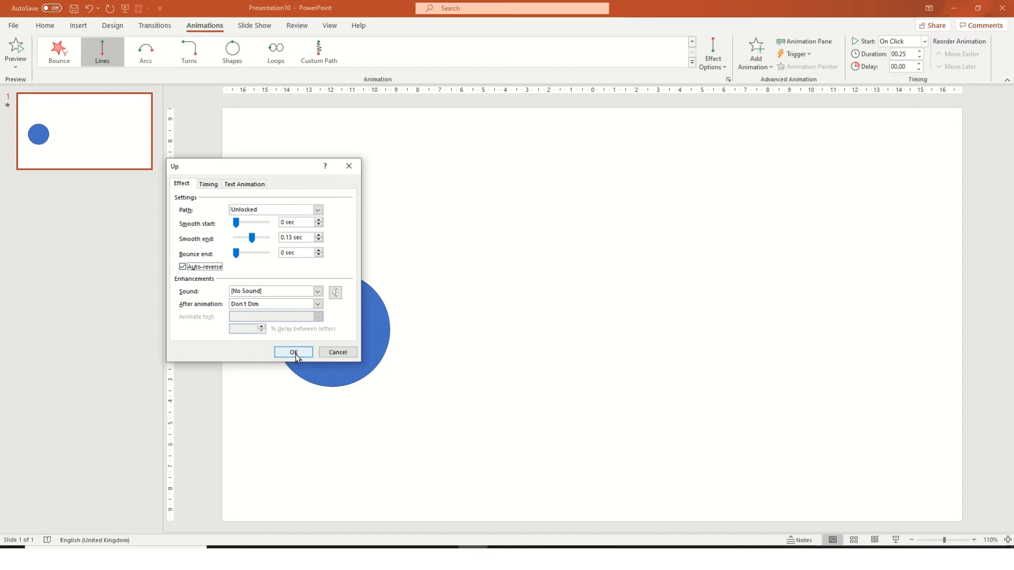
left_click(294, 352)
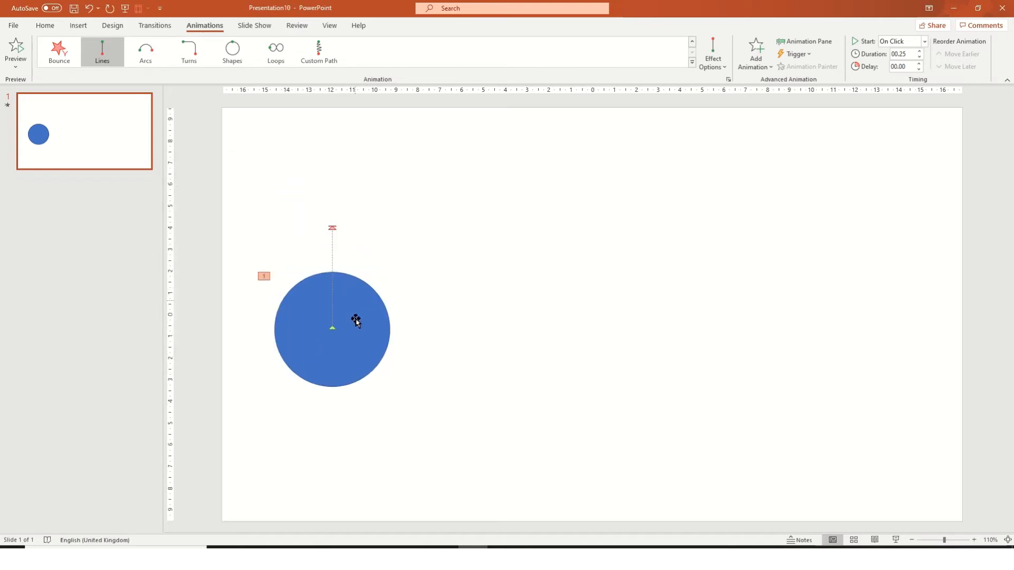
left_click(354, 321)
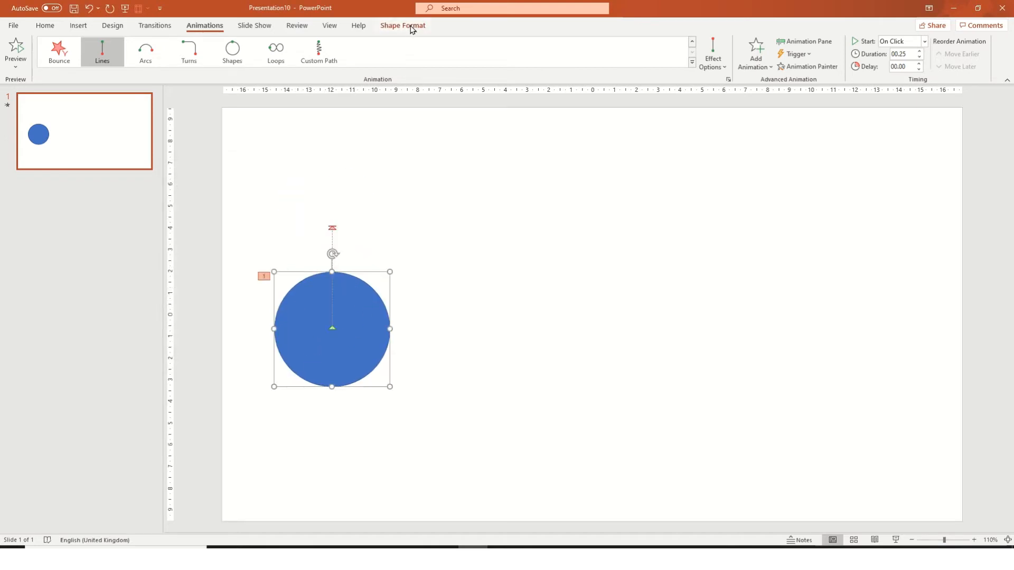
- Move the black circle to the left of the slide, vertically centred on the smart guide
left_click(402, 25)
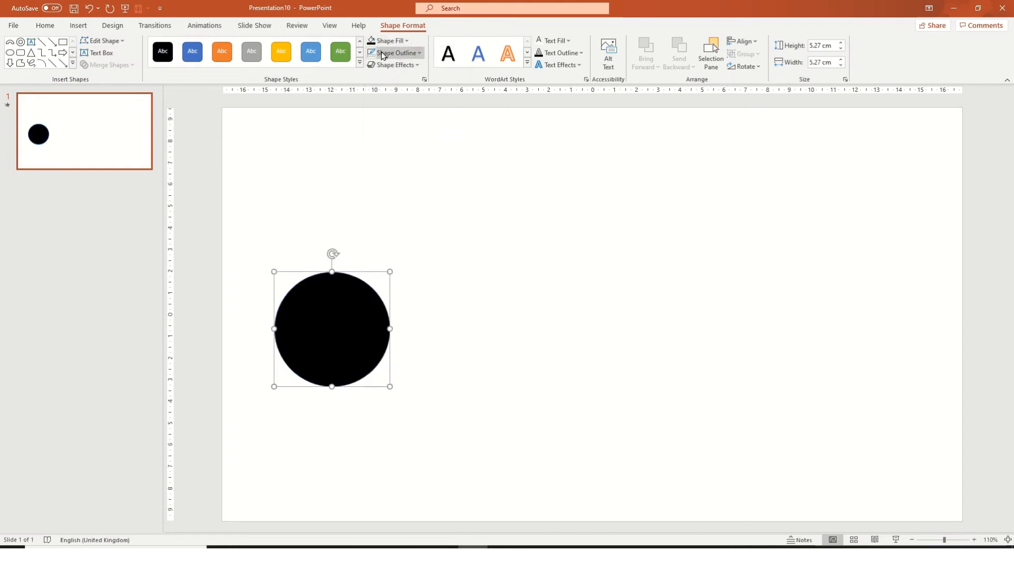
mouse_move(427, 171)
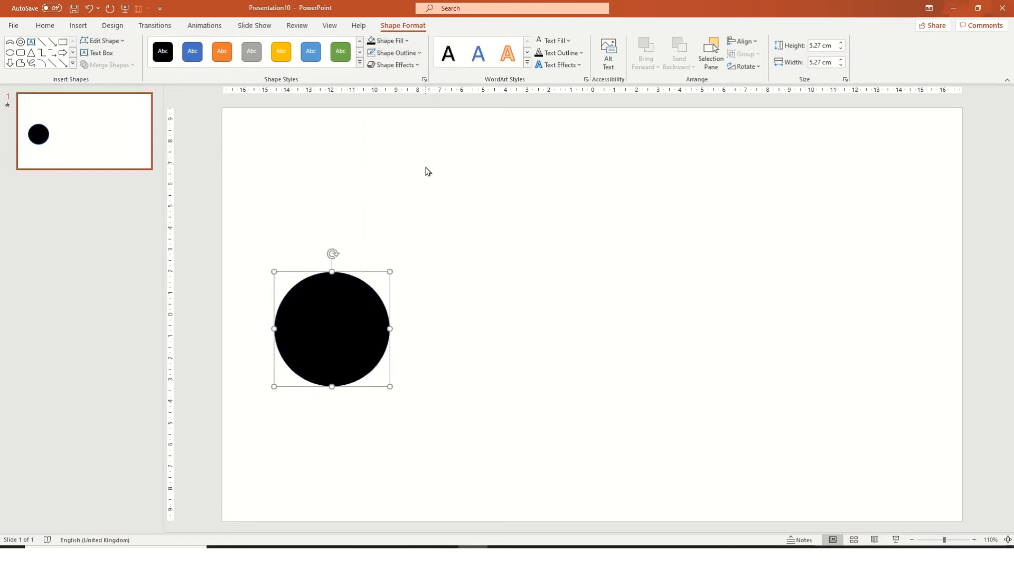
left_click_drag(332, 329, 337, 315)
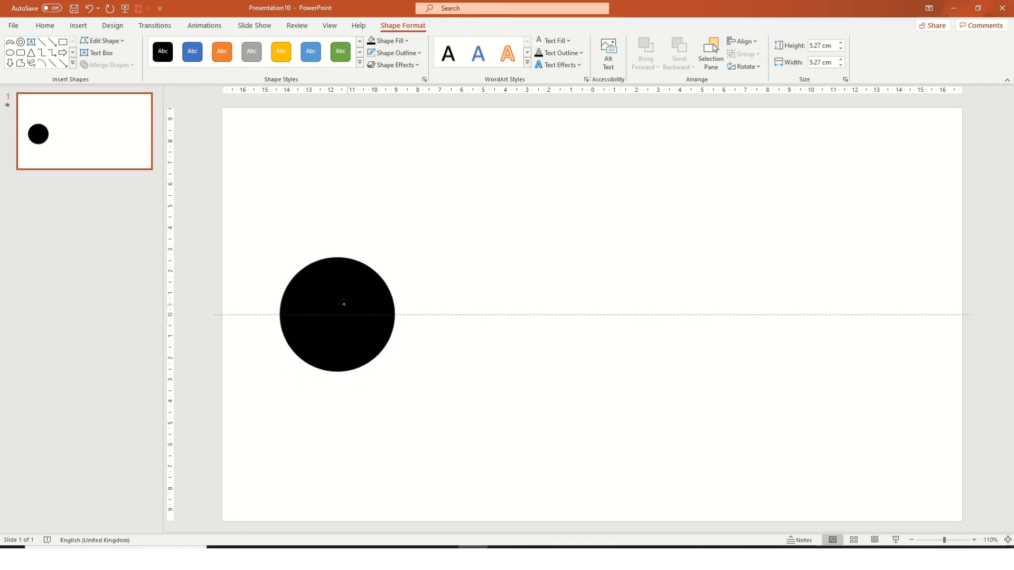
left_click_drag(338, 304, 329, 309)
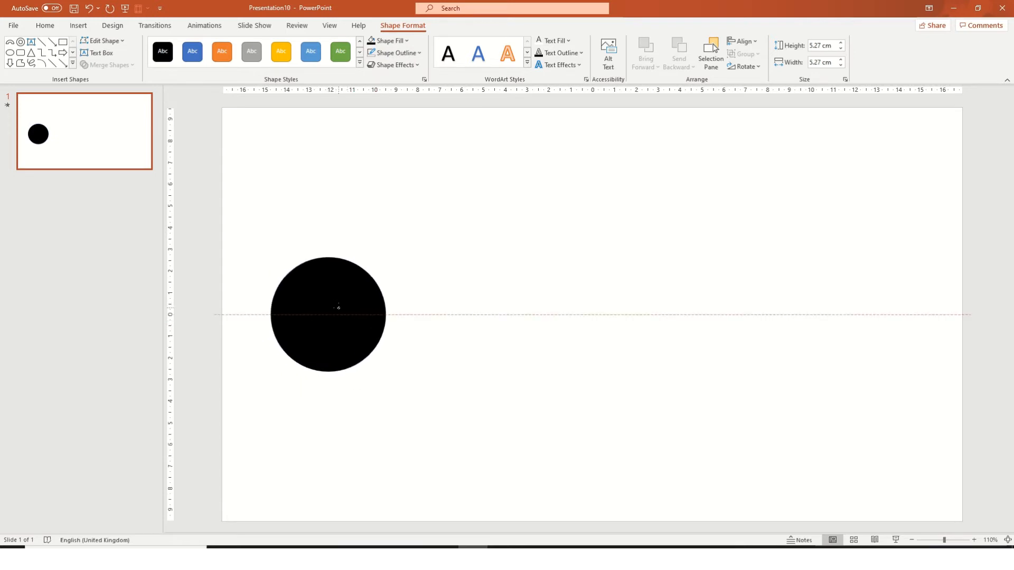
- Copy the circle twice and arrange the three circles in an evenly spaced centred row
left_click(334, 315)
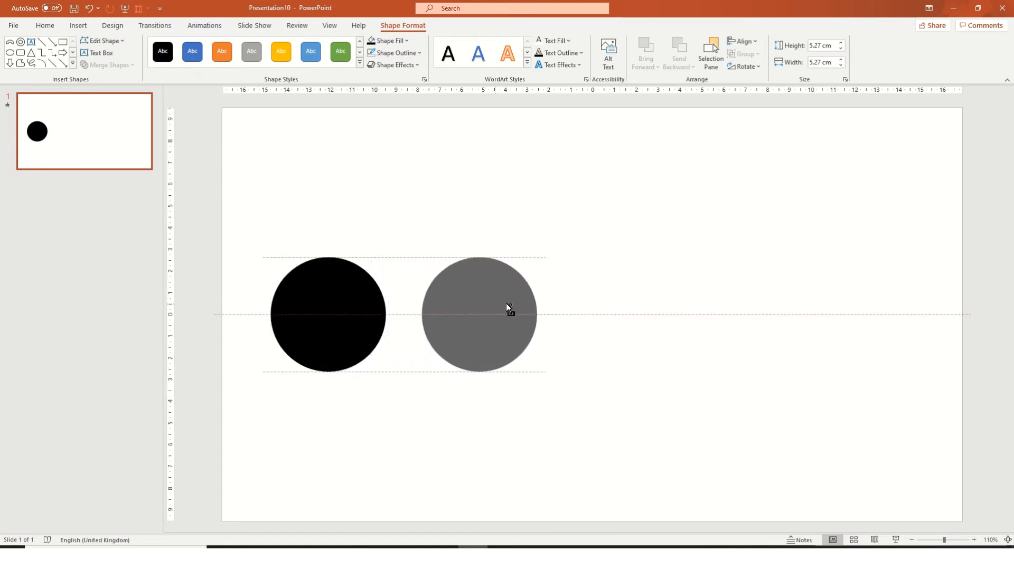
left_click_drag(508, 310, 609, 307)
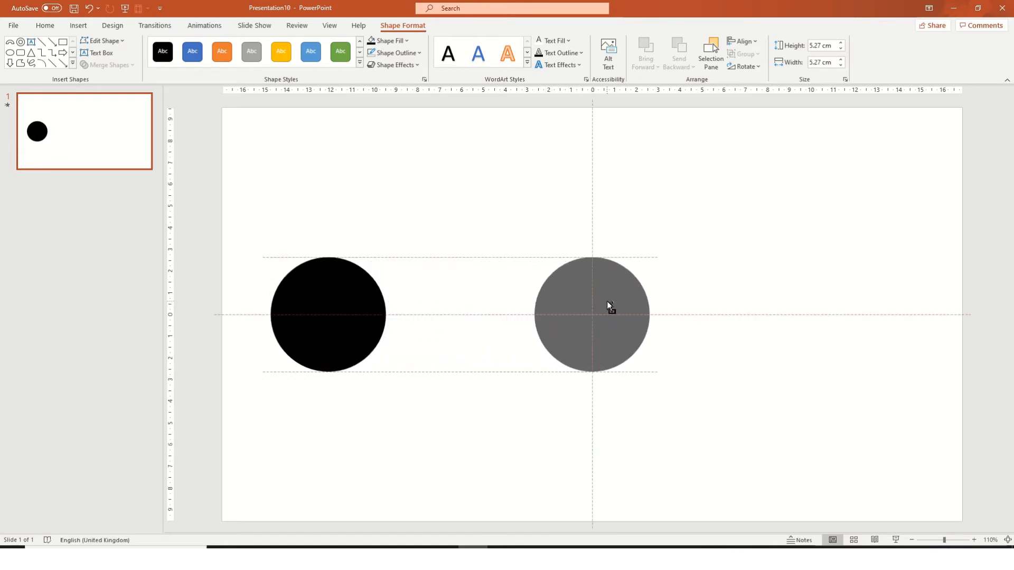
left_click_drag(591, 315, 761, 314)
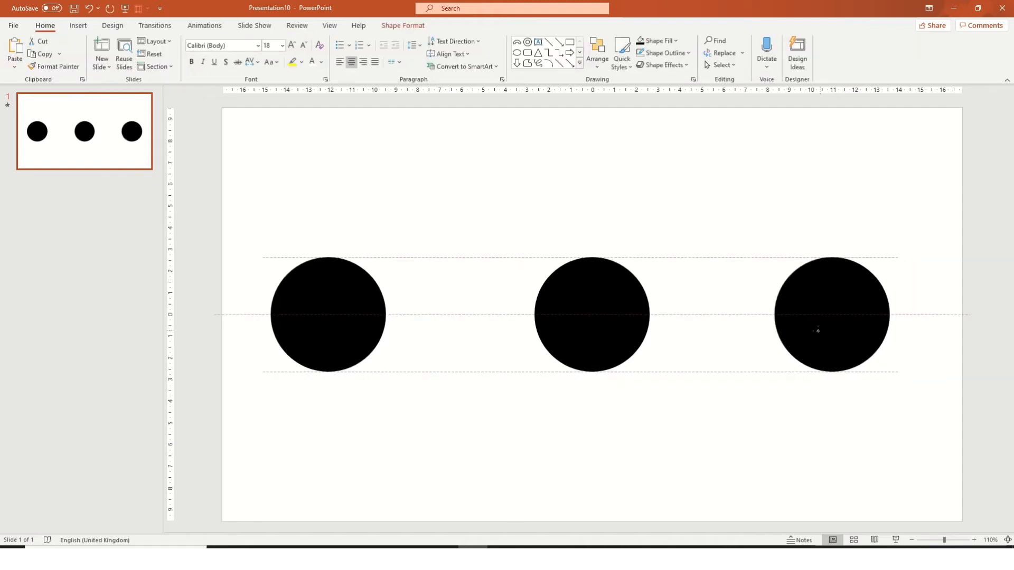
left_click_drag(328, 315, 361, 315)
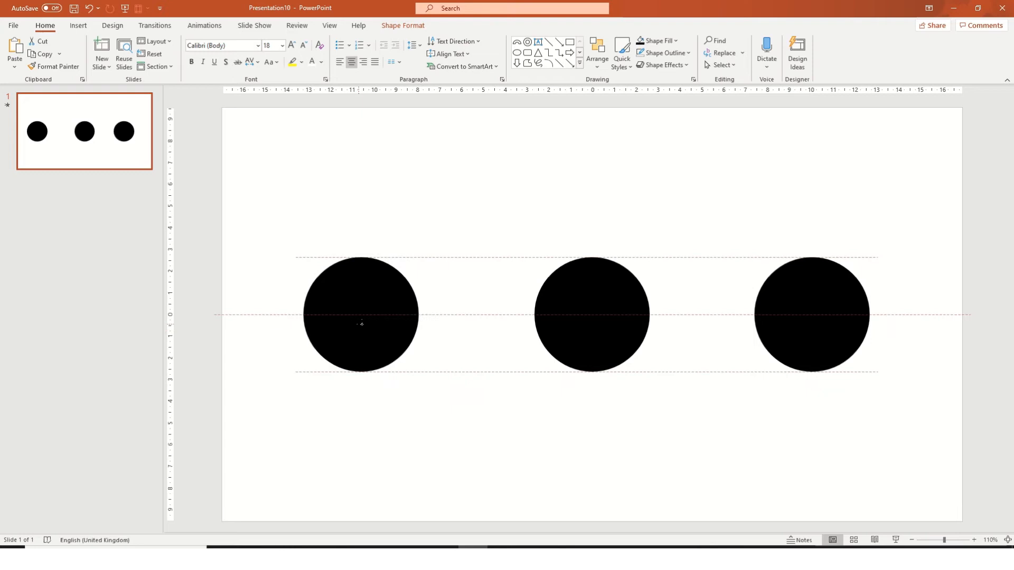
left_click(364, 317)
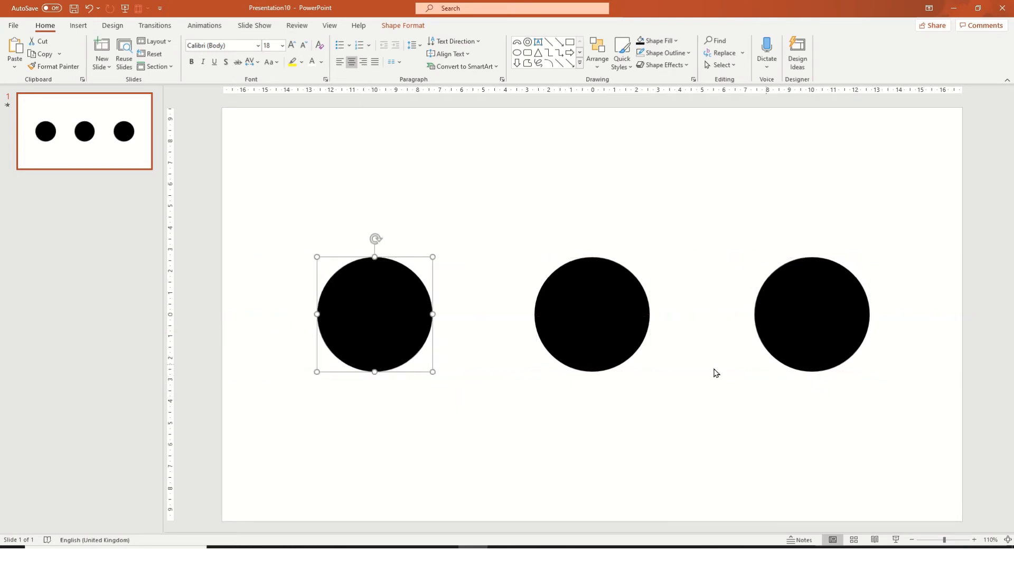
mouse_move(714, 383)
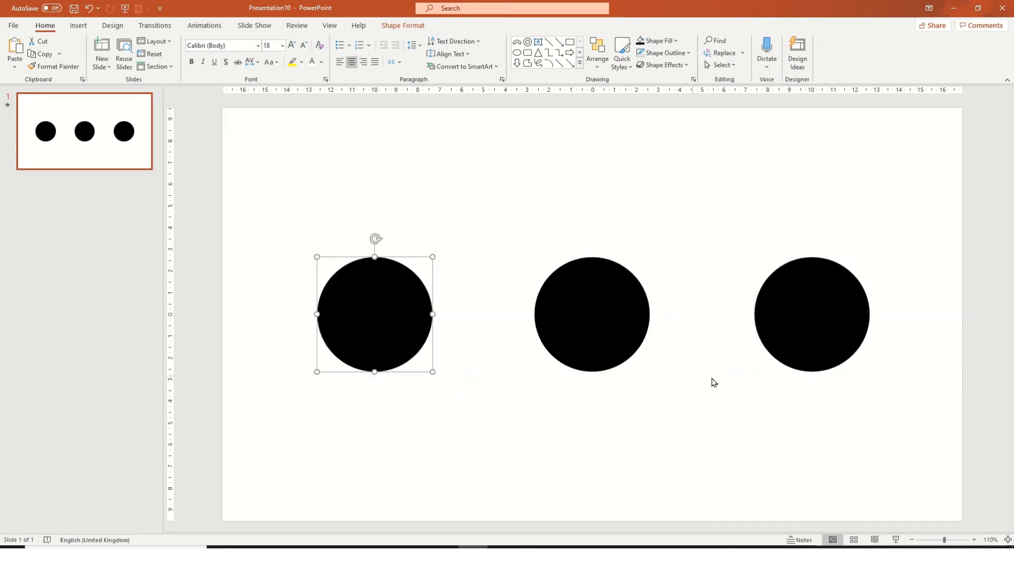
- In the Animation Pane, make the first circle's Up animation start automatically With Previous
left_click(205, 25)
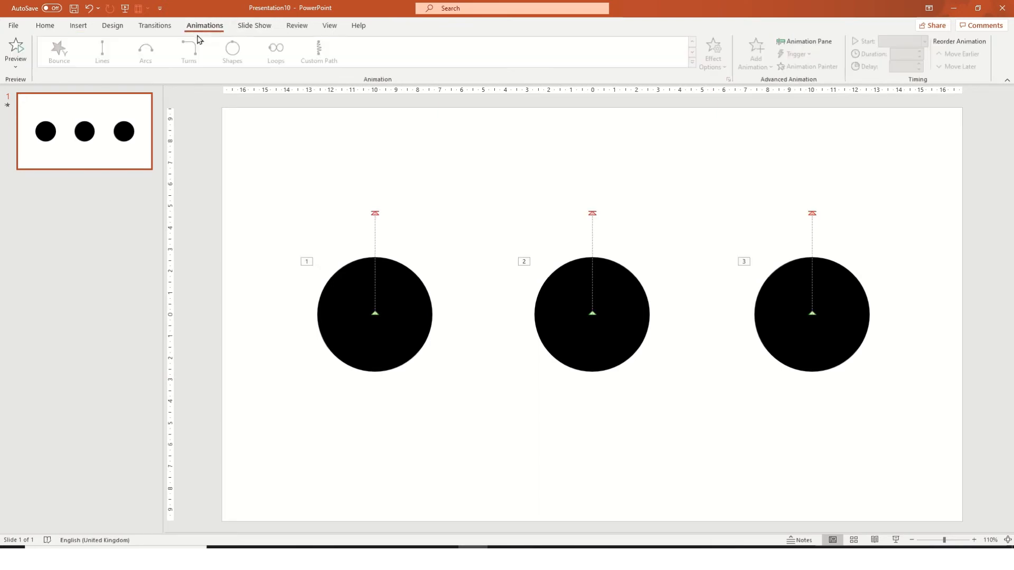
left_click(805, 41)
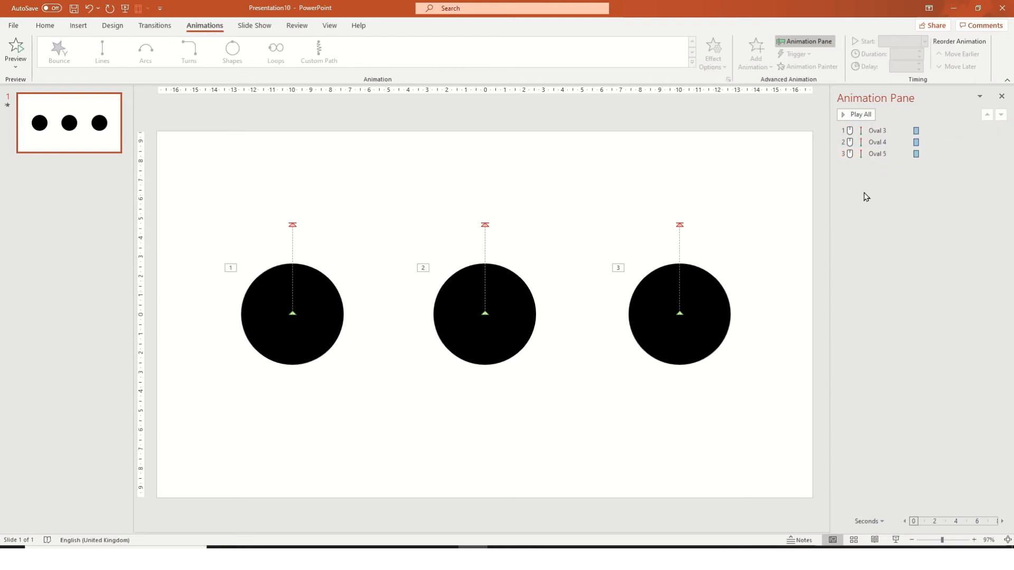
left_click(896, 131)
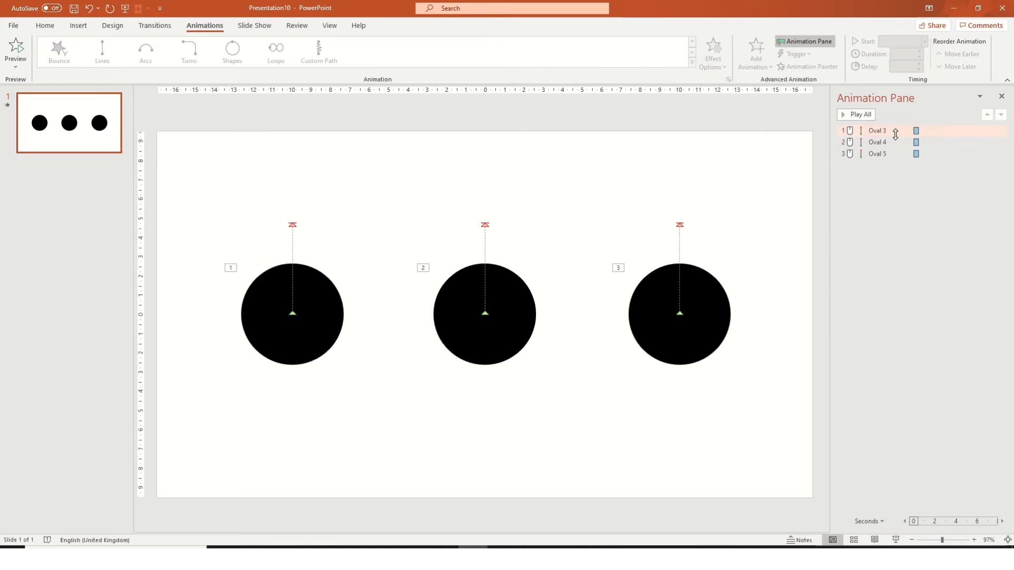
left_click(877, 131)
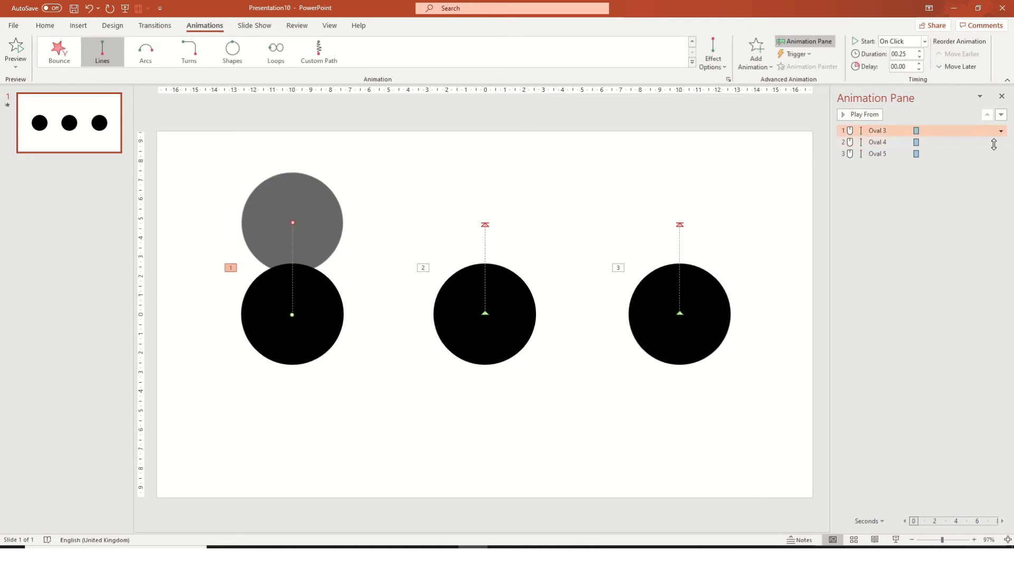
left_click(925, 41)
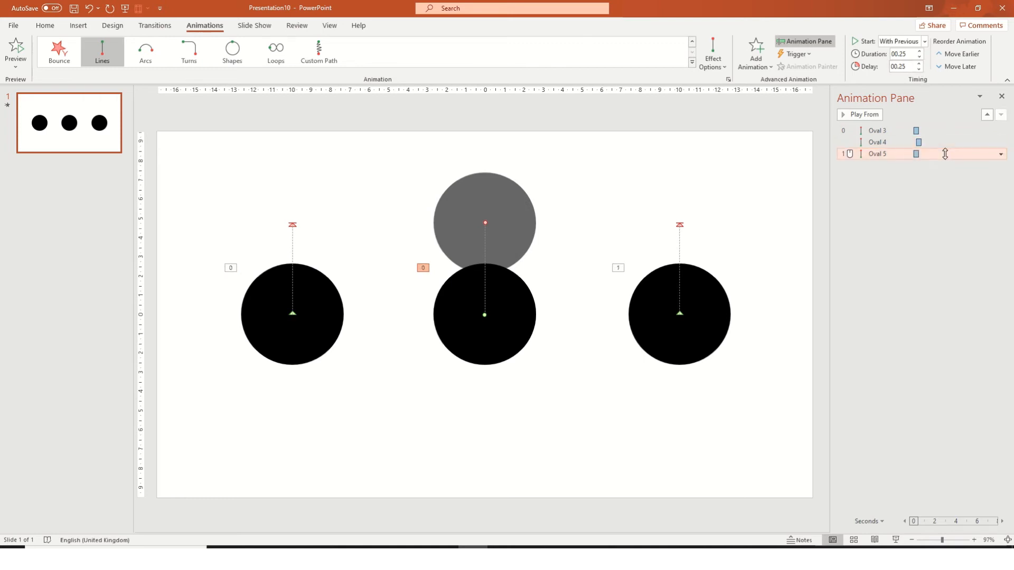
- Set the third circle's animation to Start With Previous so all three play as one group
left_click(1001, 155)
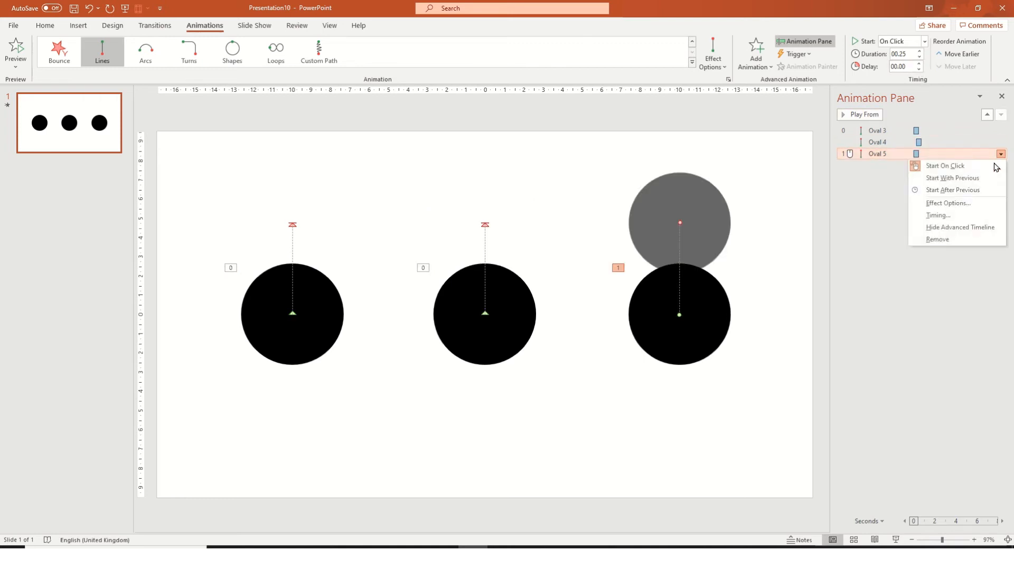
left_click(959, 177)
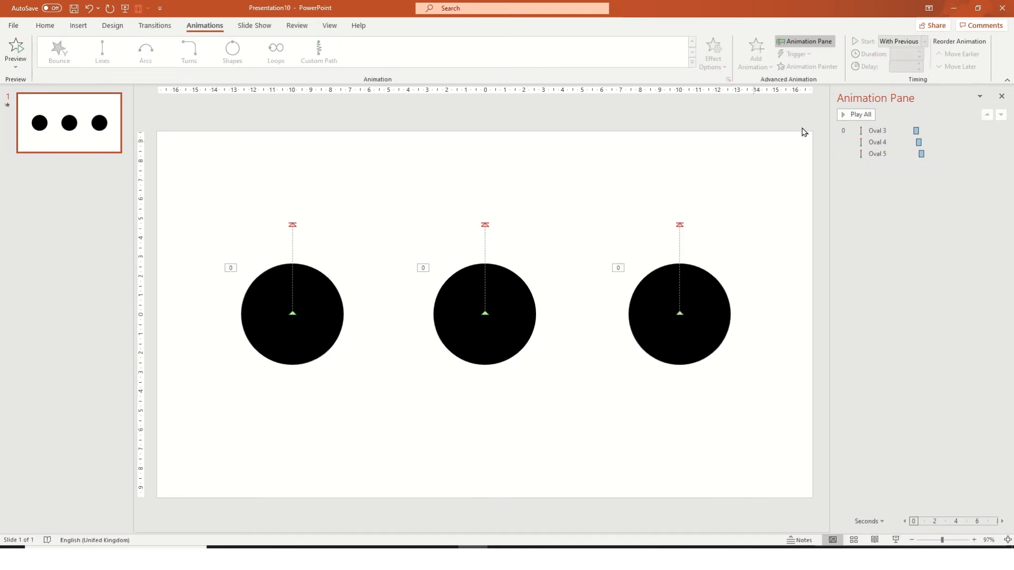
left_click(856, 114)
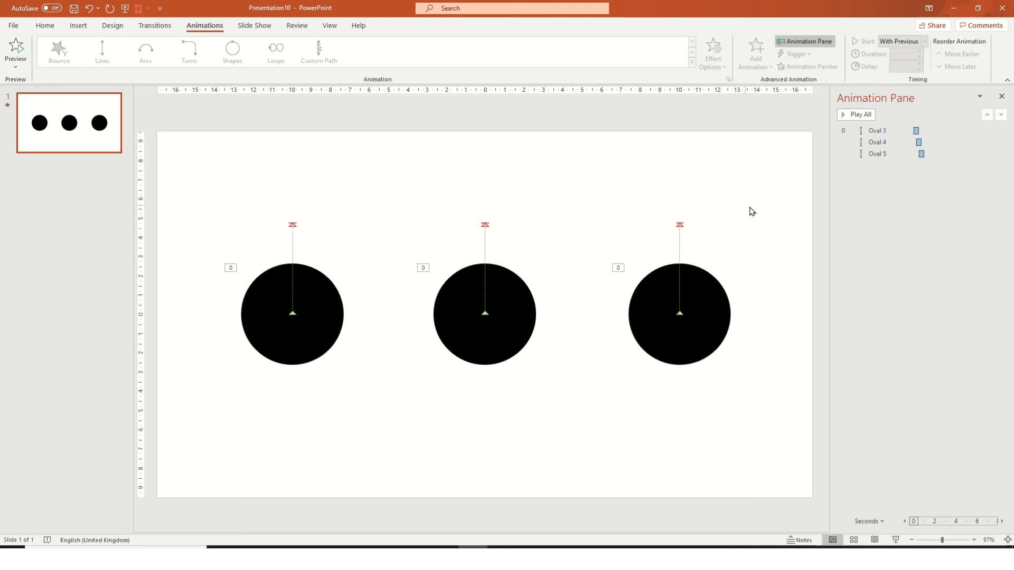
mouse_move(786, 285)
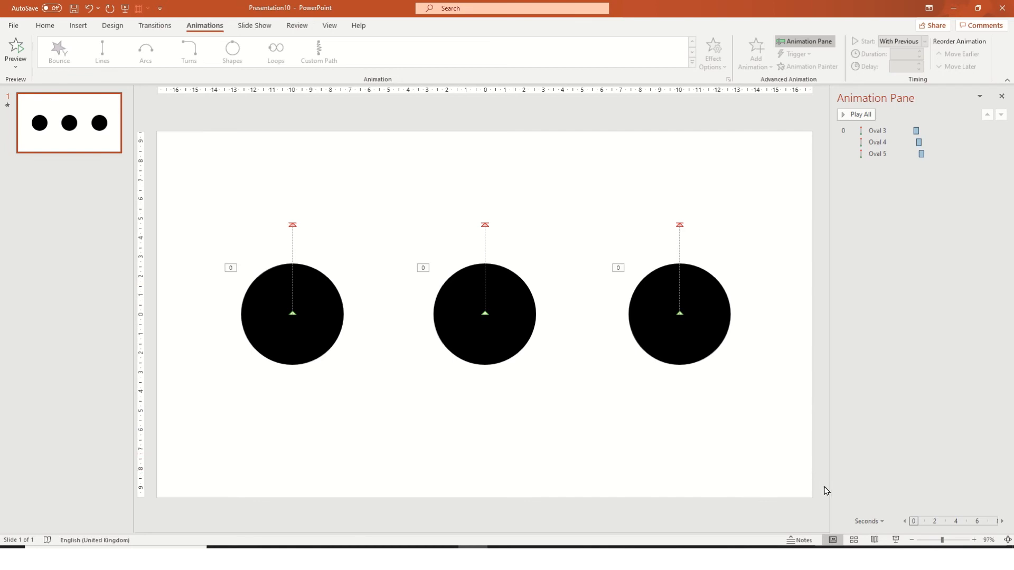
mouse_move(42, 44)
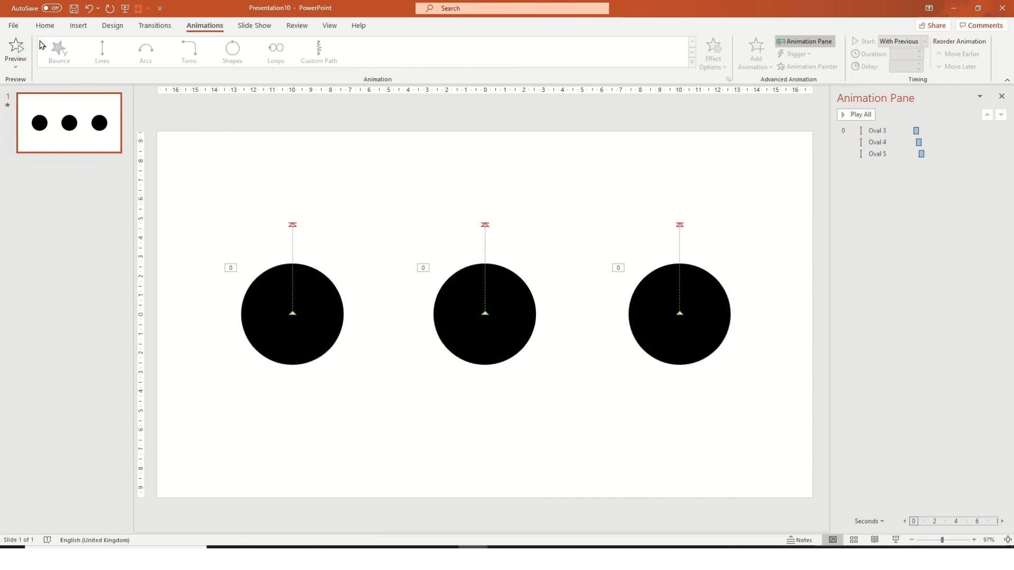
left_click(15, 25)
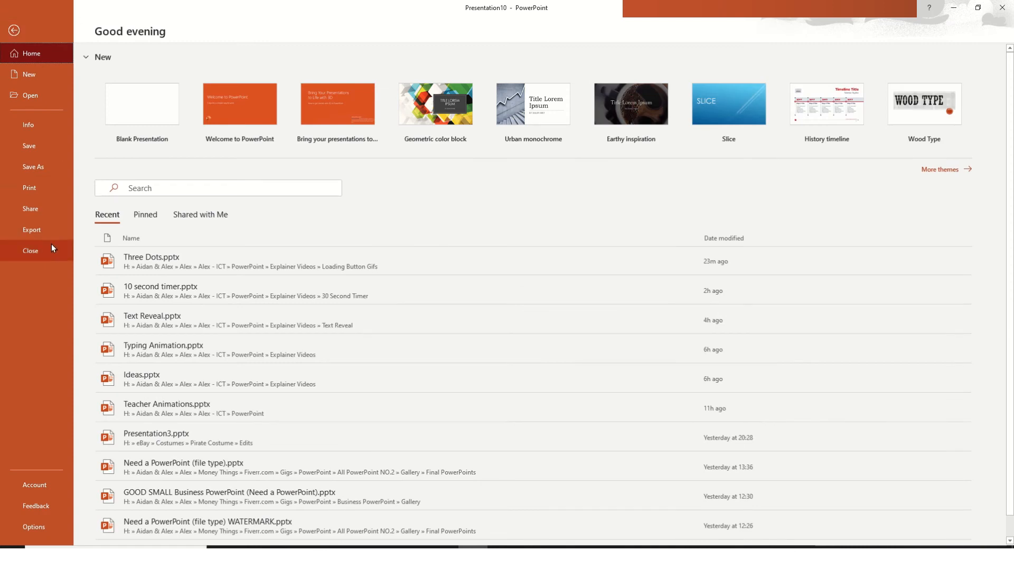
left_click(32, 231)
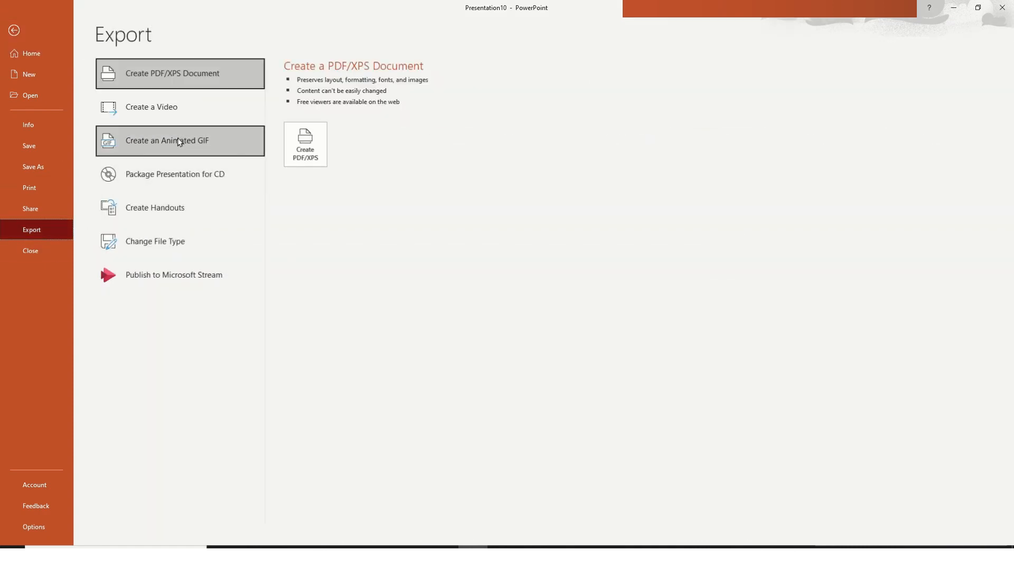
left_click(179, 141)
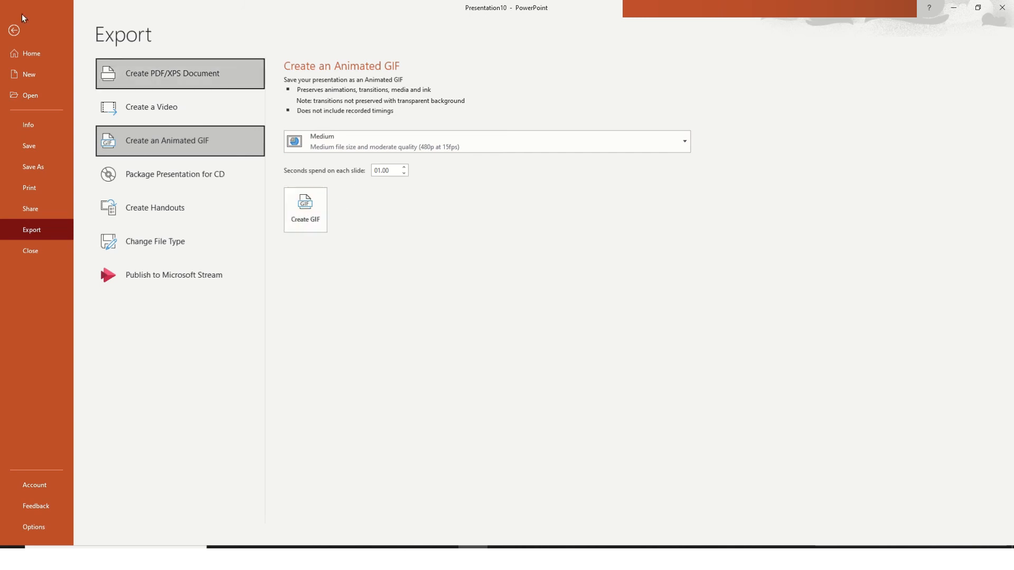
left_click(12, 33)
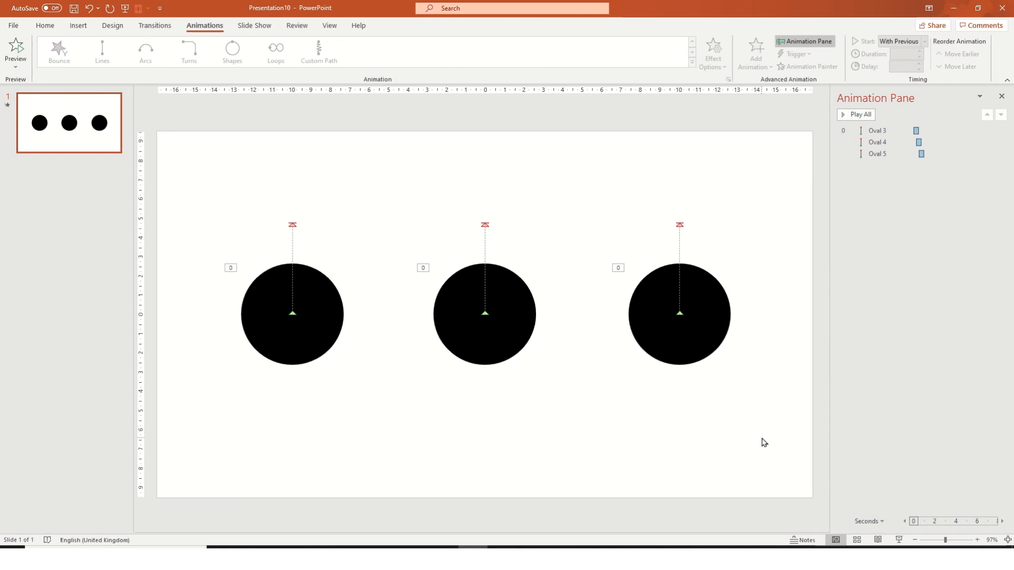